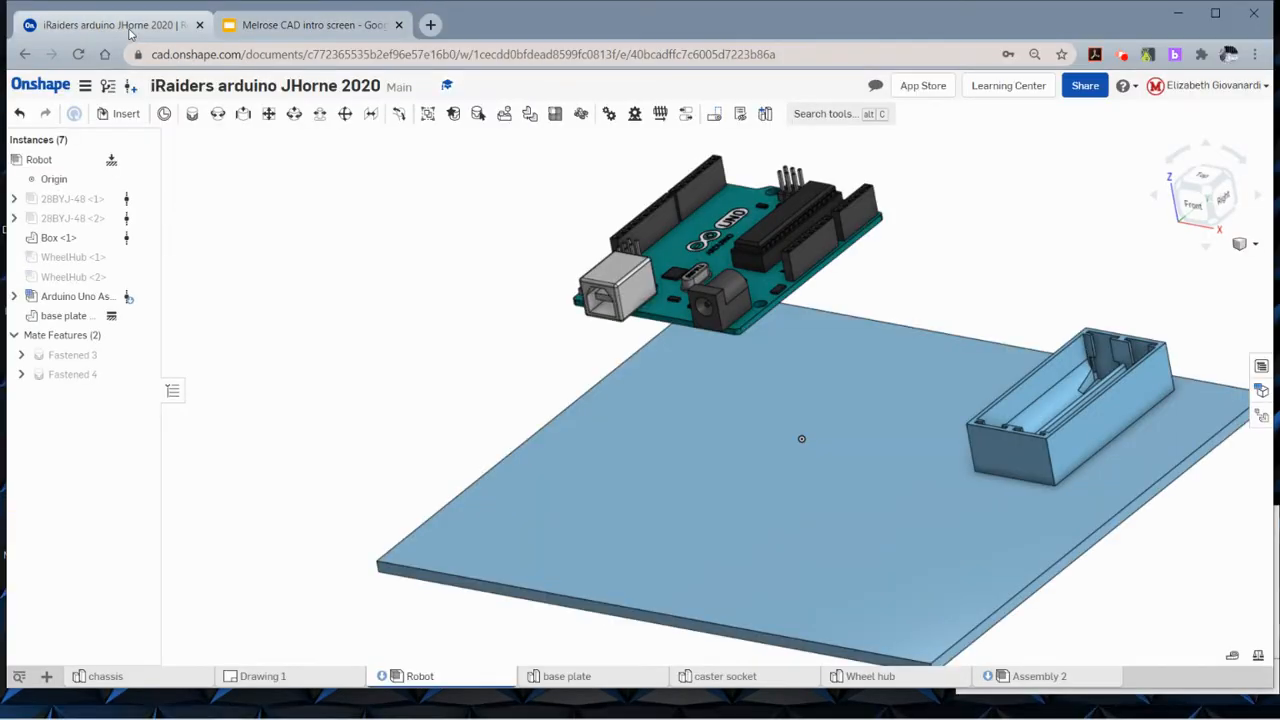
{"action": "mouse_move", "coordinate": [338, 436]}
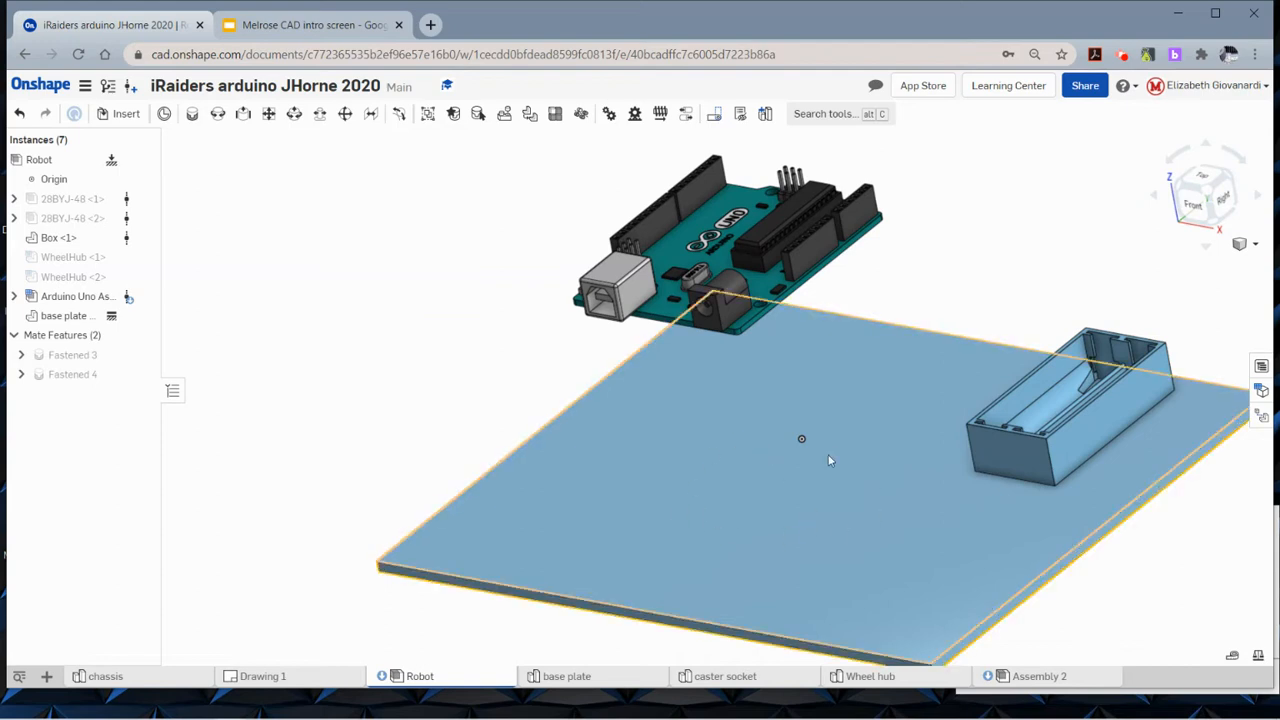
{"action": "mouse_move", "coordinate": [760, 486]}
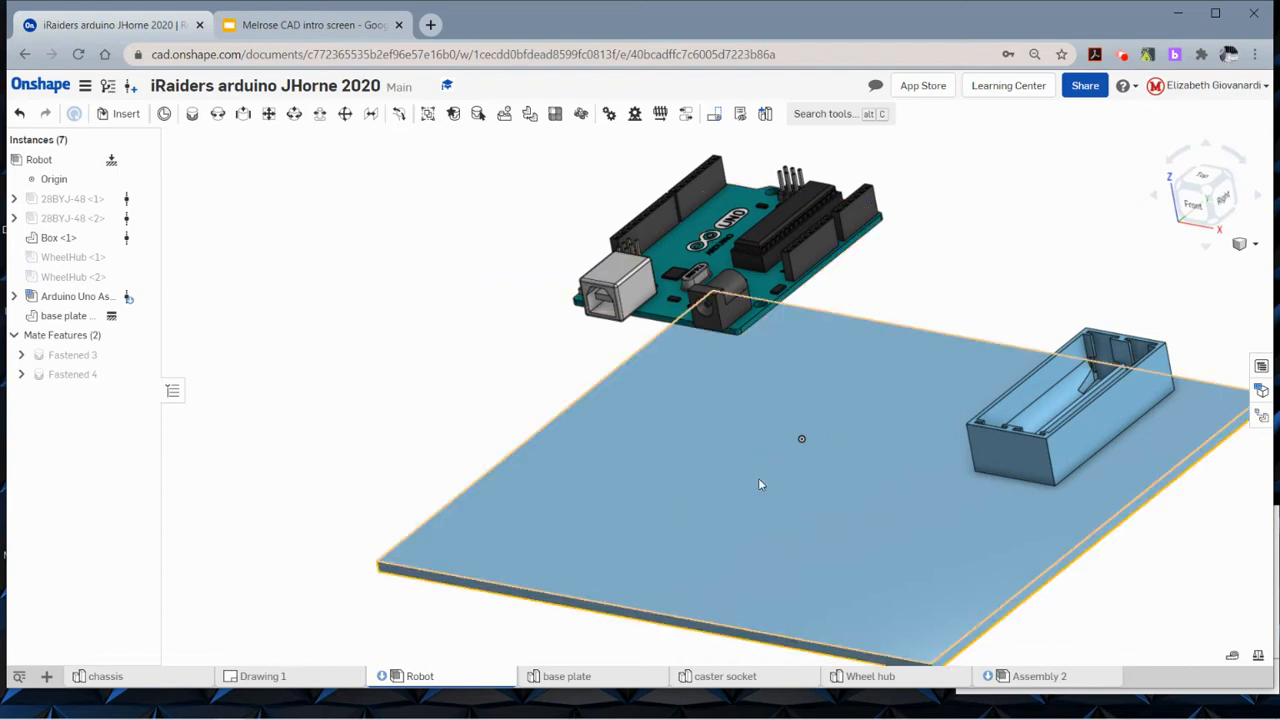
{"action": "mouse_move", "coordinate": [838, 556]}
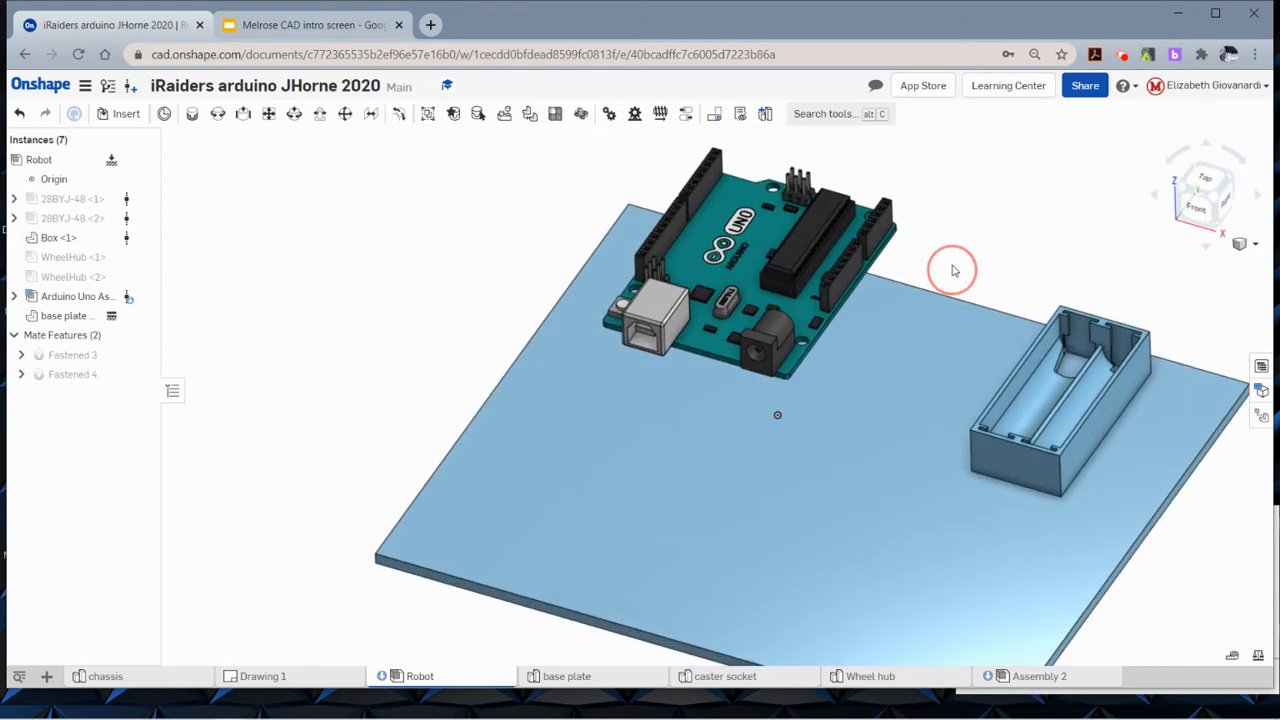
{"action": "mouse_move", "coordinate": [192, 112]}
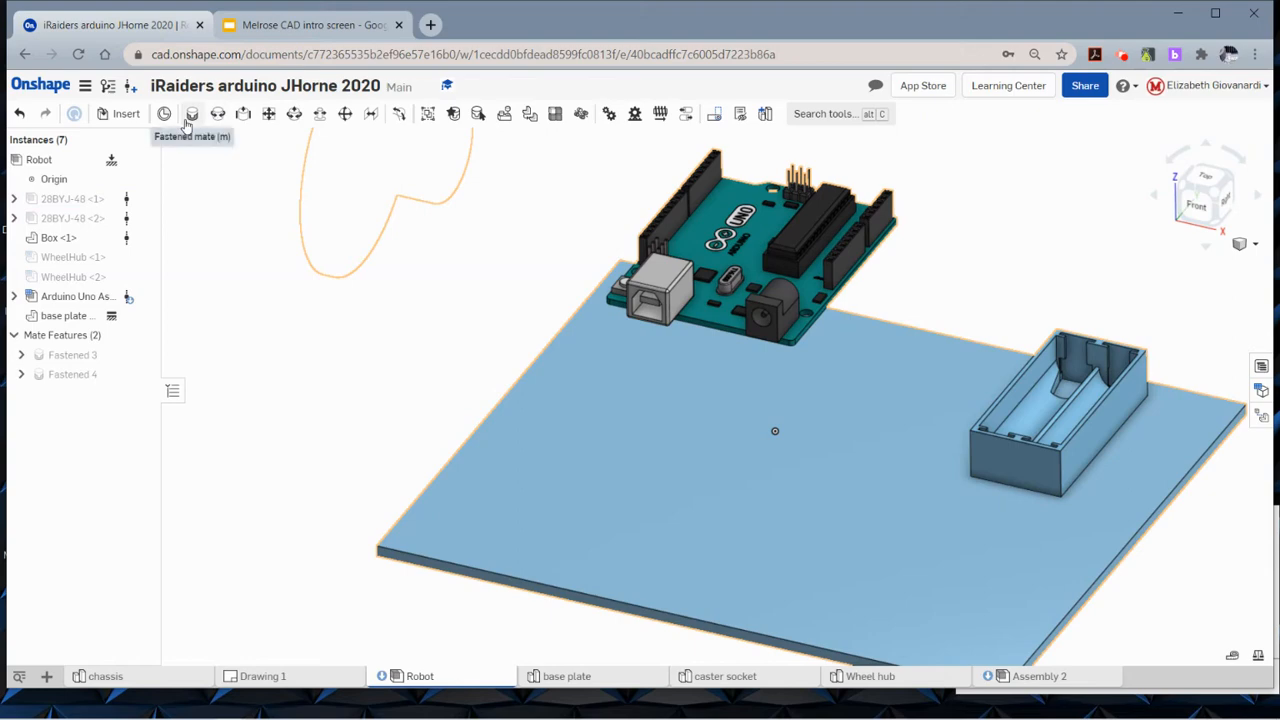
- Start a Fastened mate between a base-plate corner connector and a connector under the Arduino board
{"action": "left_click", "coordinate": [192, 112]}
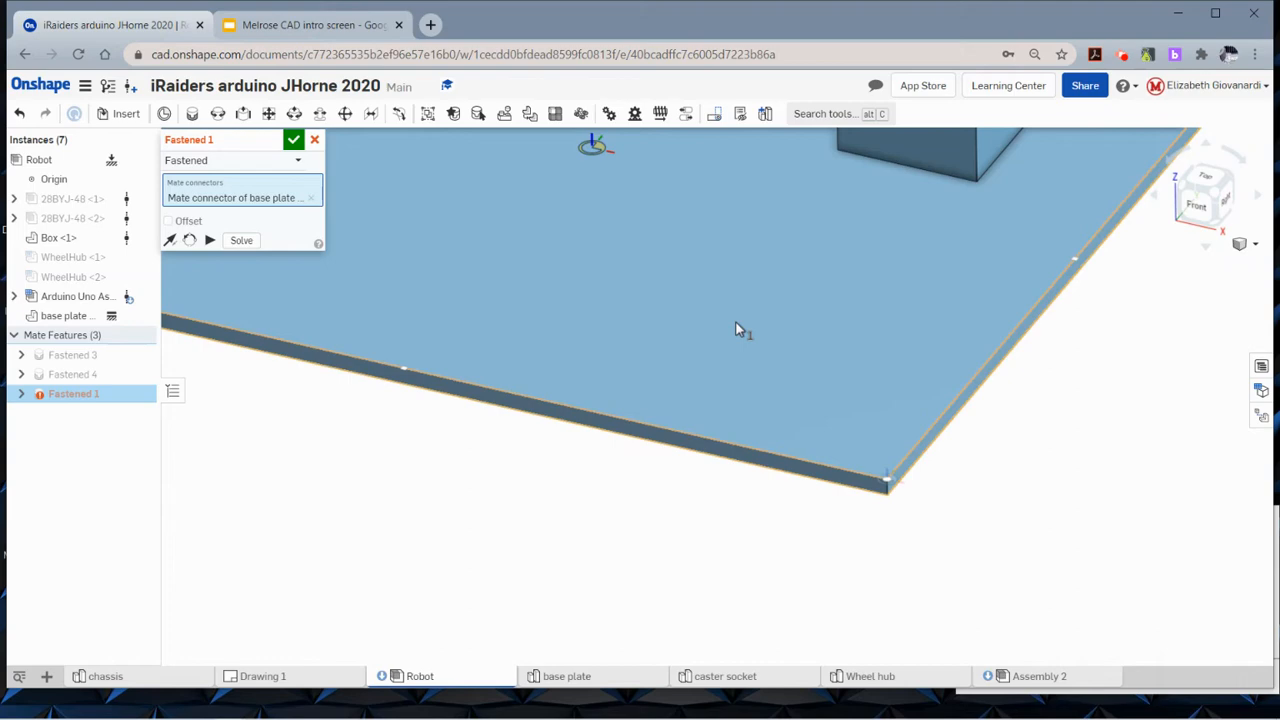
{"action": "left_click_drag", "start_coordinate": [736, 328], "coordinate": [630, 376]}
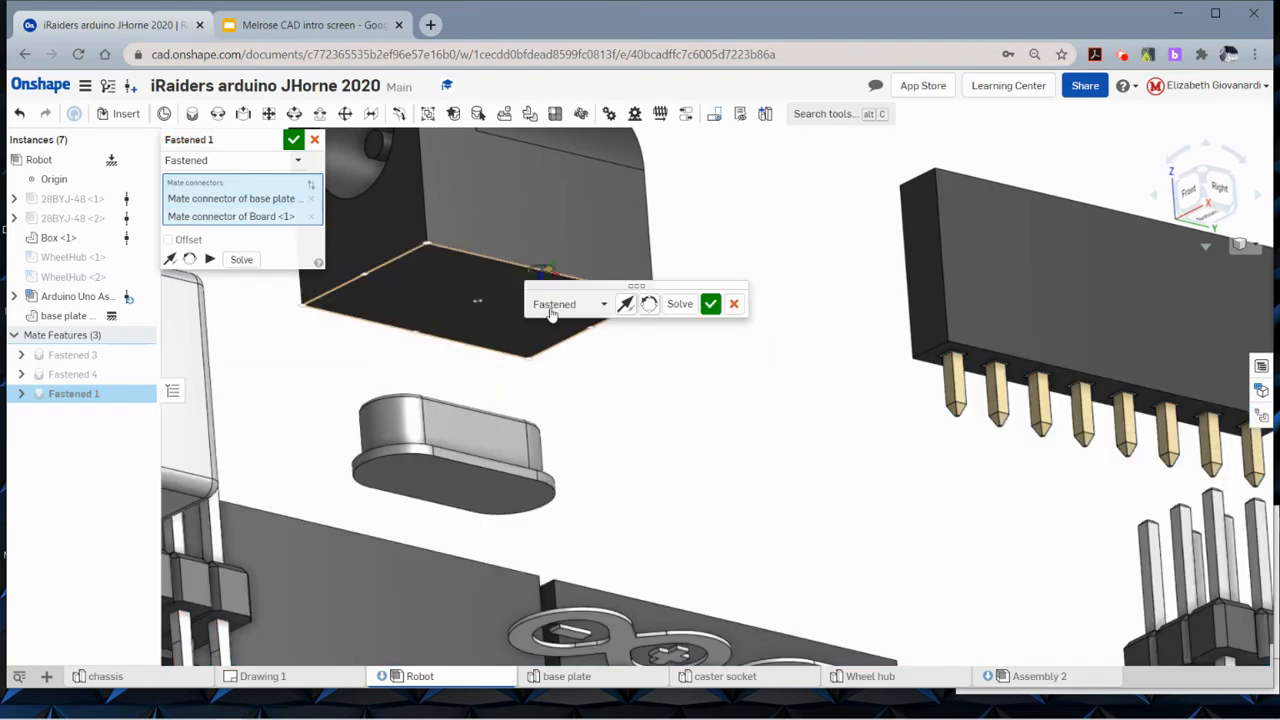
{"action": "left_click", "coordinate": [710, 304]}
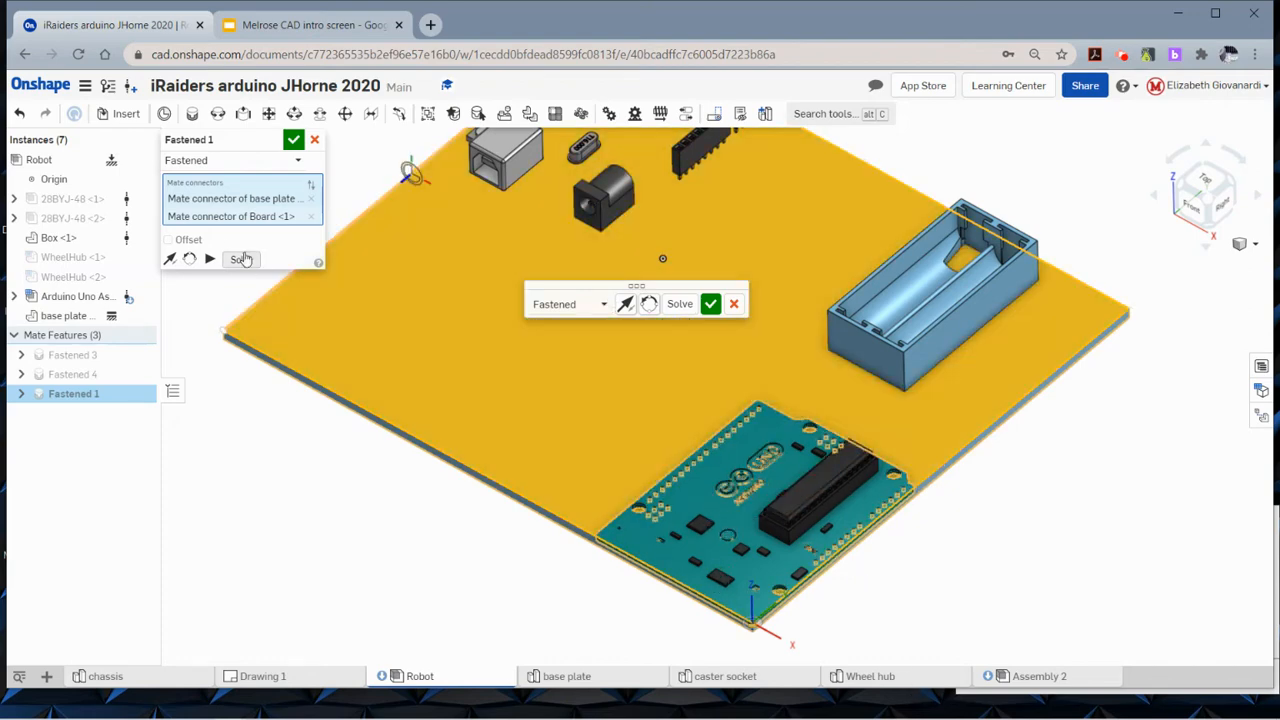
- Enable Offset with 1 in X and Y and confirm the fastened mate, insetting the board
{"action": "left_click", "coordinate": [168, 240]}
{"action": "type", "text": "-1"}
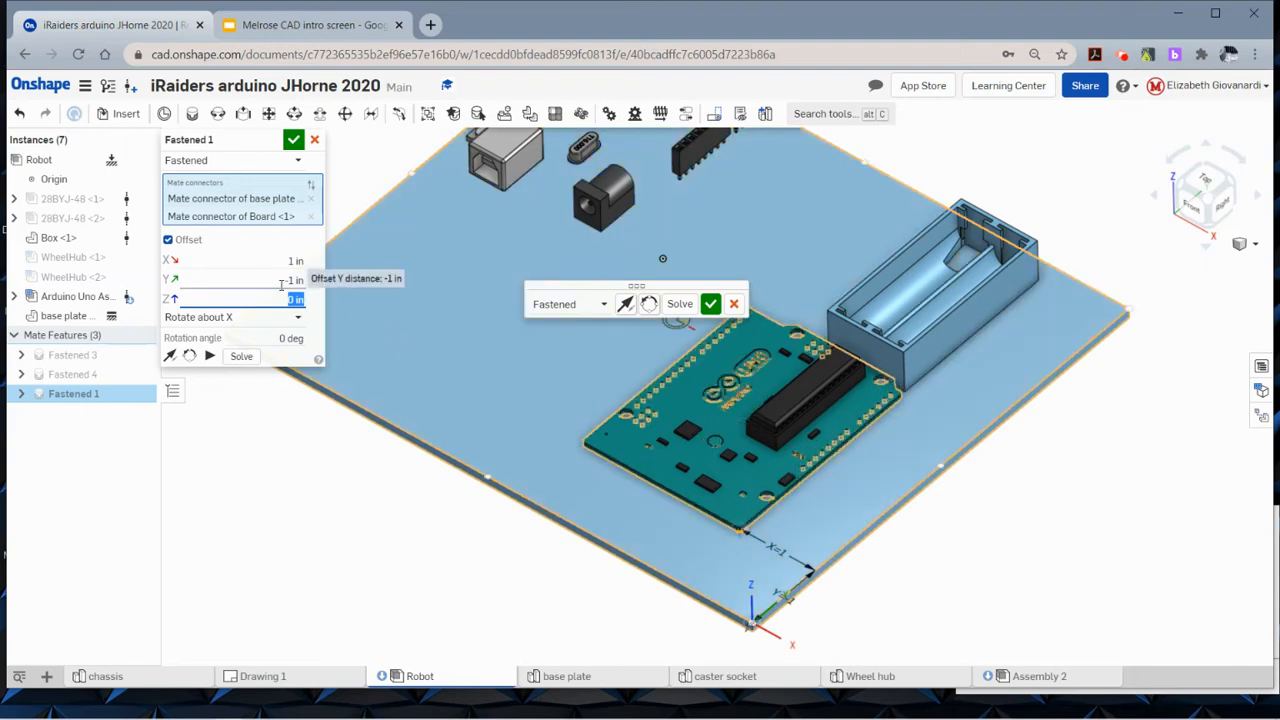
{"action": "left_click", "coordinate": [294, 140]}
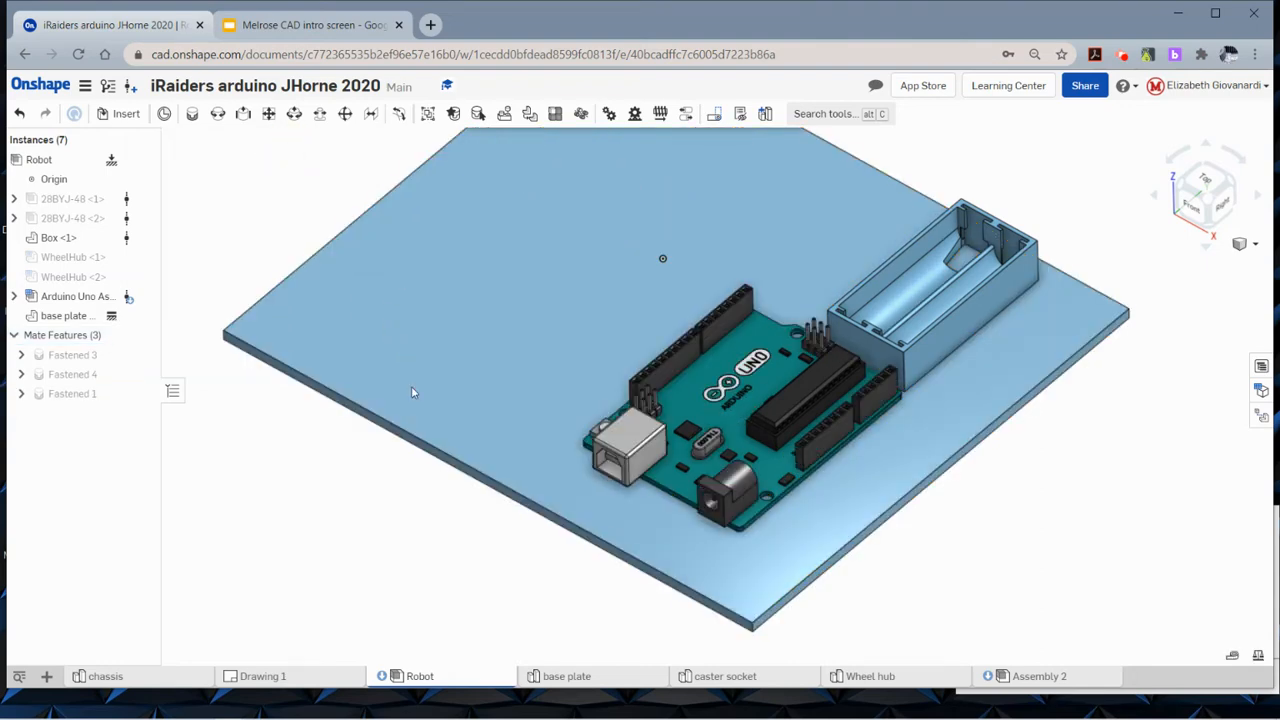
{"action": "left_click", "coordinate": [686, 544]}
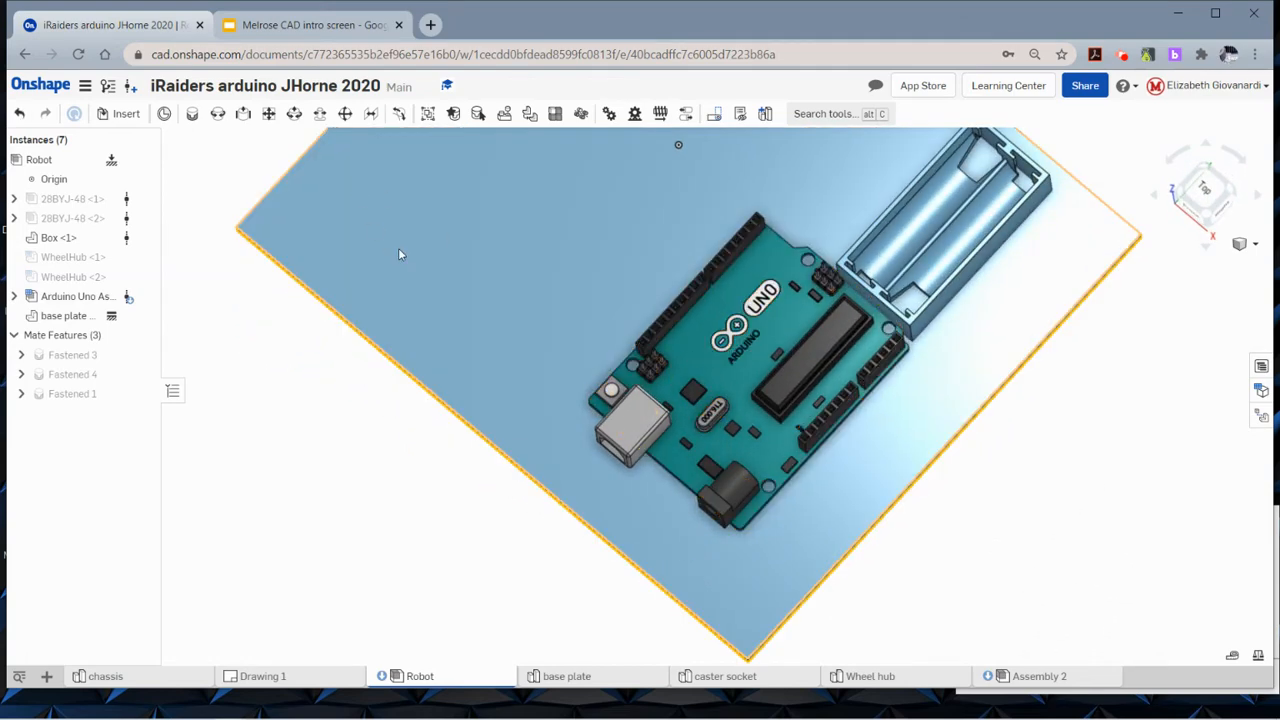
- Choose Edit in context on the base plate from its right-click options
{"action": "right_click", "coordinate": [398, 254]}
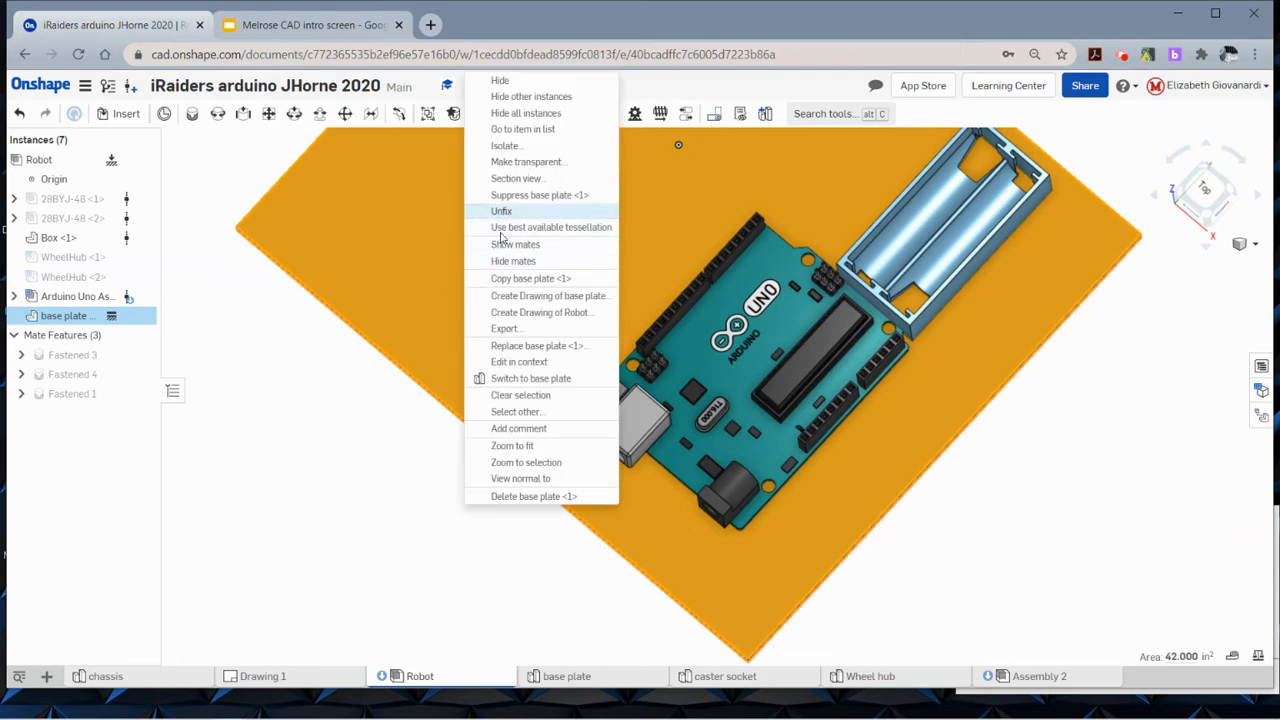
{"action": "mouse_move", "coordinate": [528, 362]}
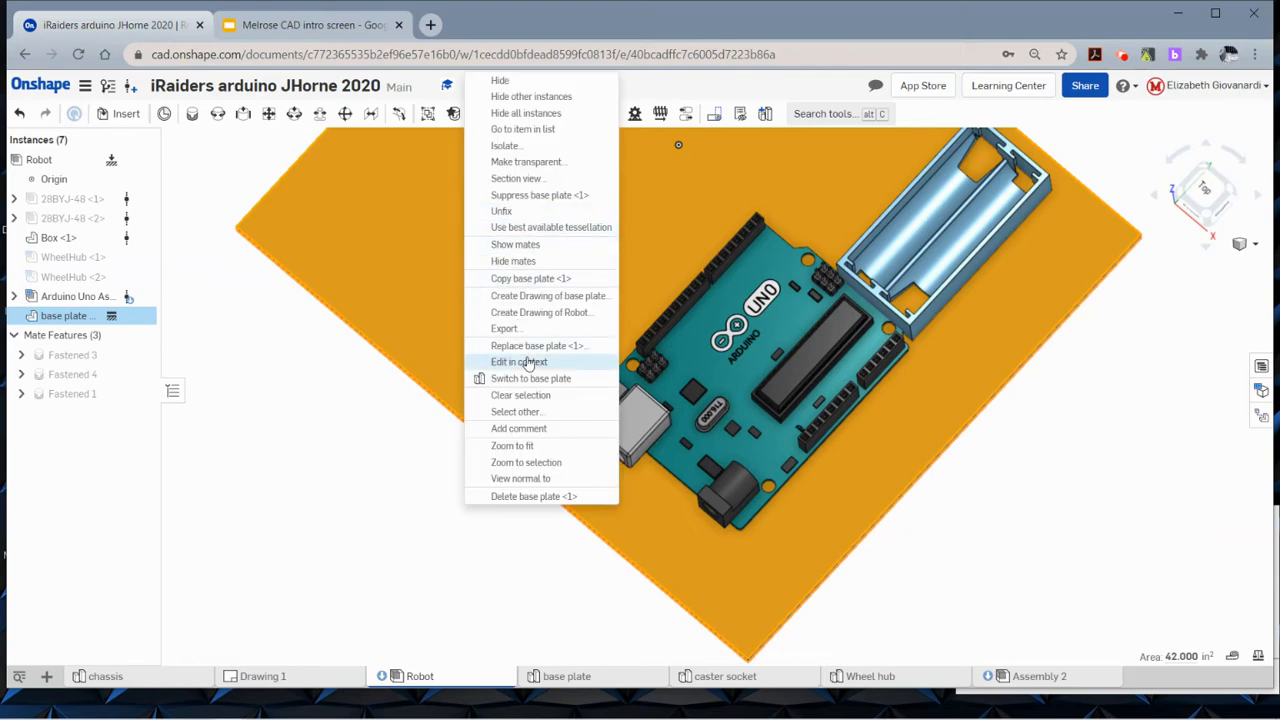
{"action": "left_click", "coordinate": [520, 360]}
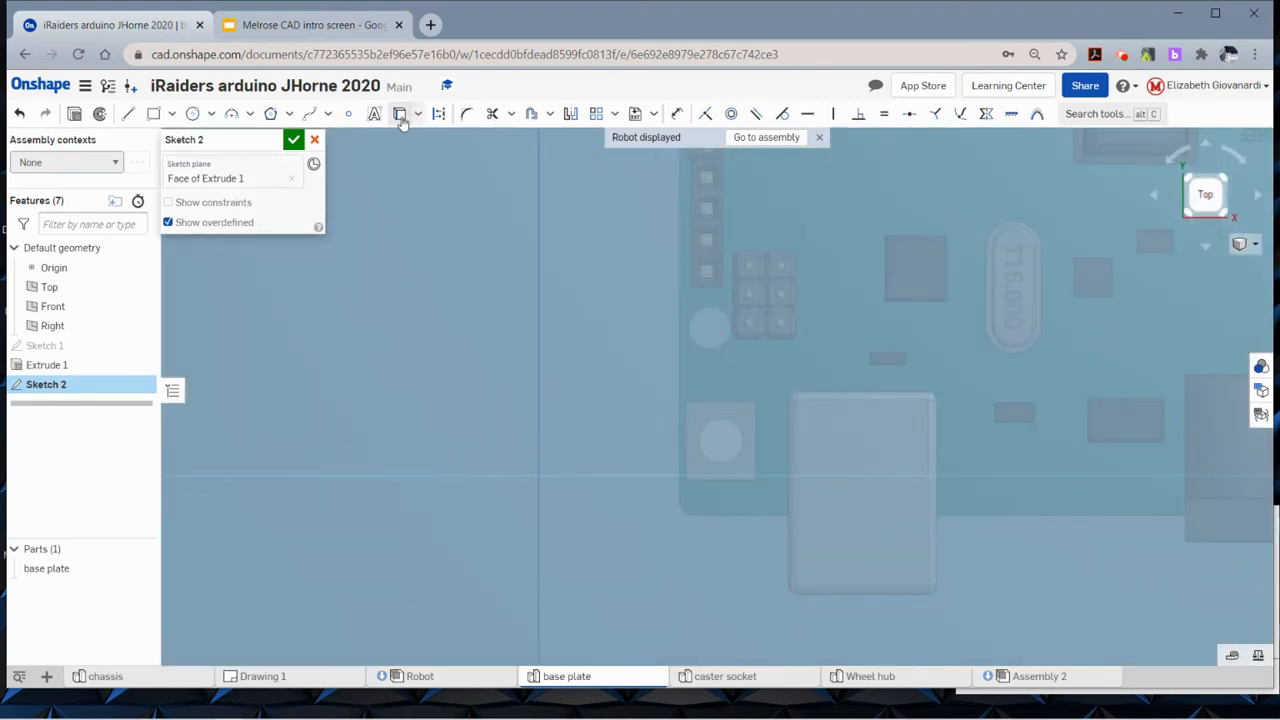
- Begin Sketch 2 on the plate using the Arduino's mounting-hole edges as circles
{"action": "left_click", "coordinate": [400, 112]}
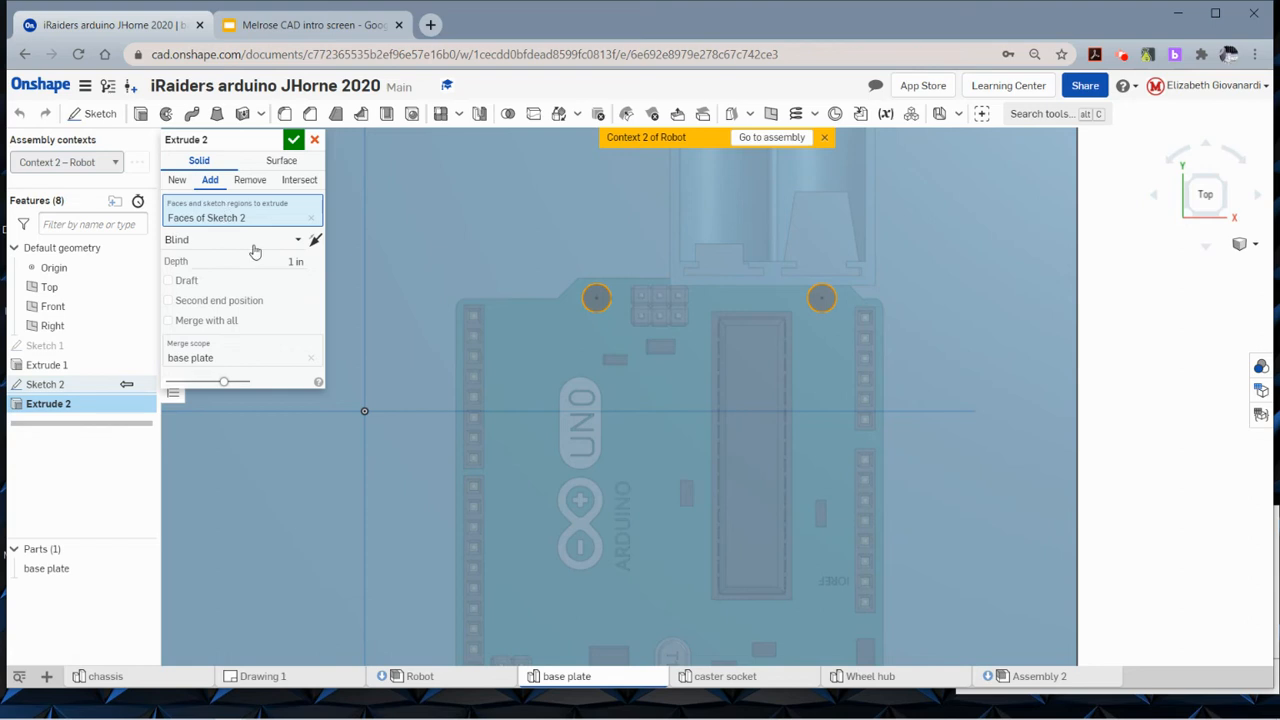
- Make Extrude 2 a Remove cut Through all and confirm, cutting holes beneath the Arduino
{"action": "left_click", "coordinate": [248, 180]}
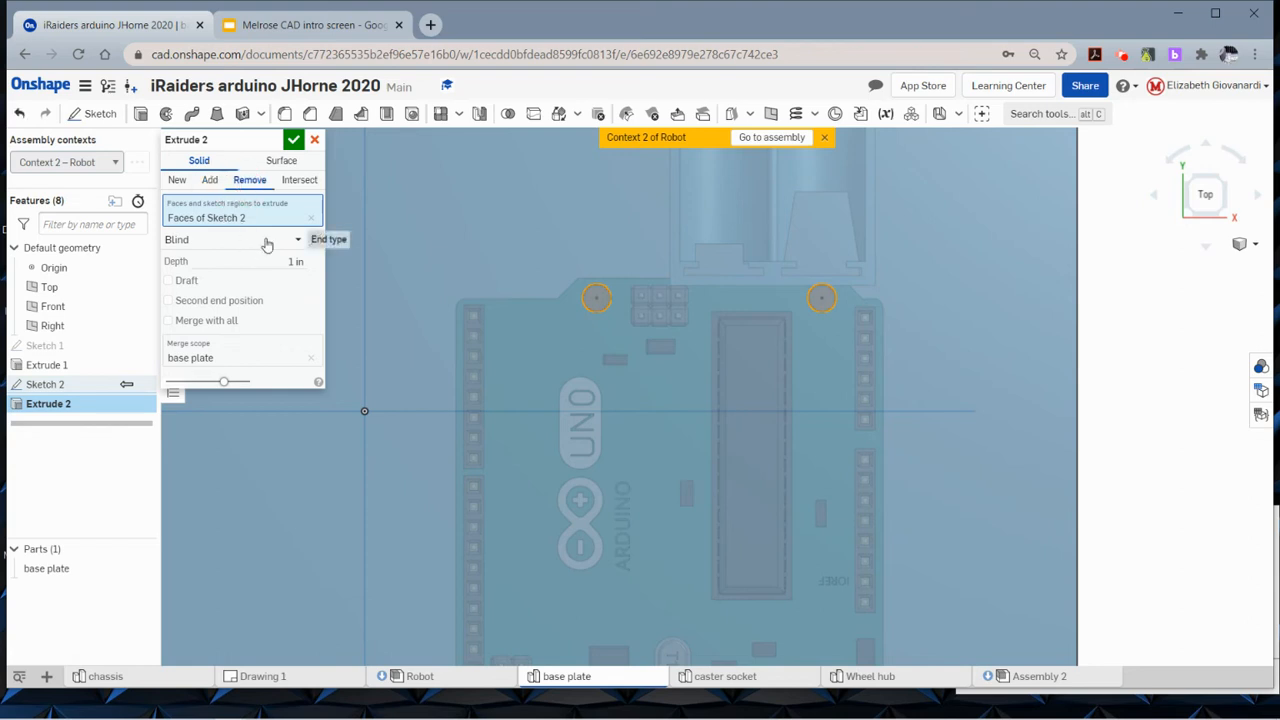
{"action": "left_click", "coordinate": [236, 240]}
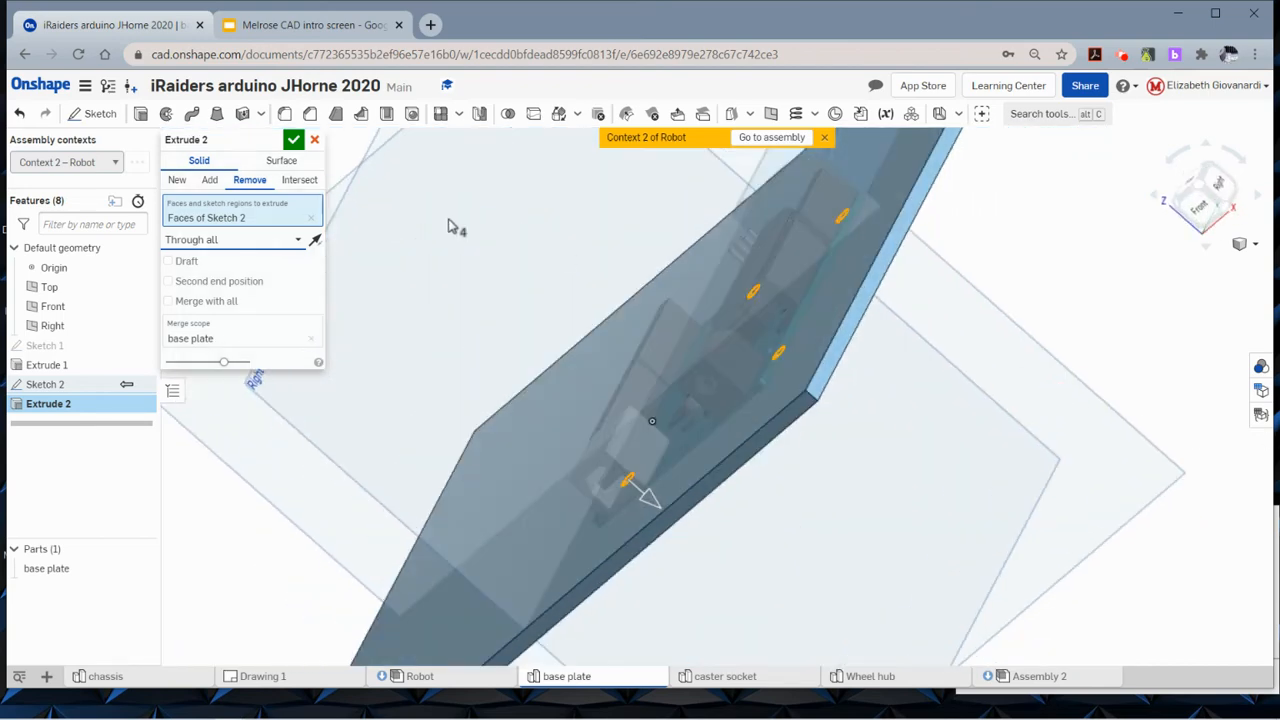
{"action": "left_click", "coordinate": [292, 140]}
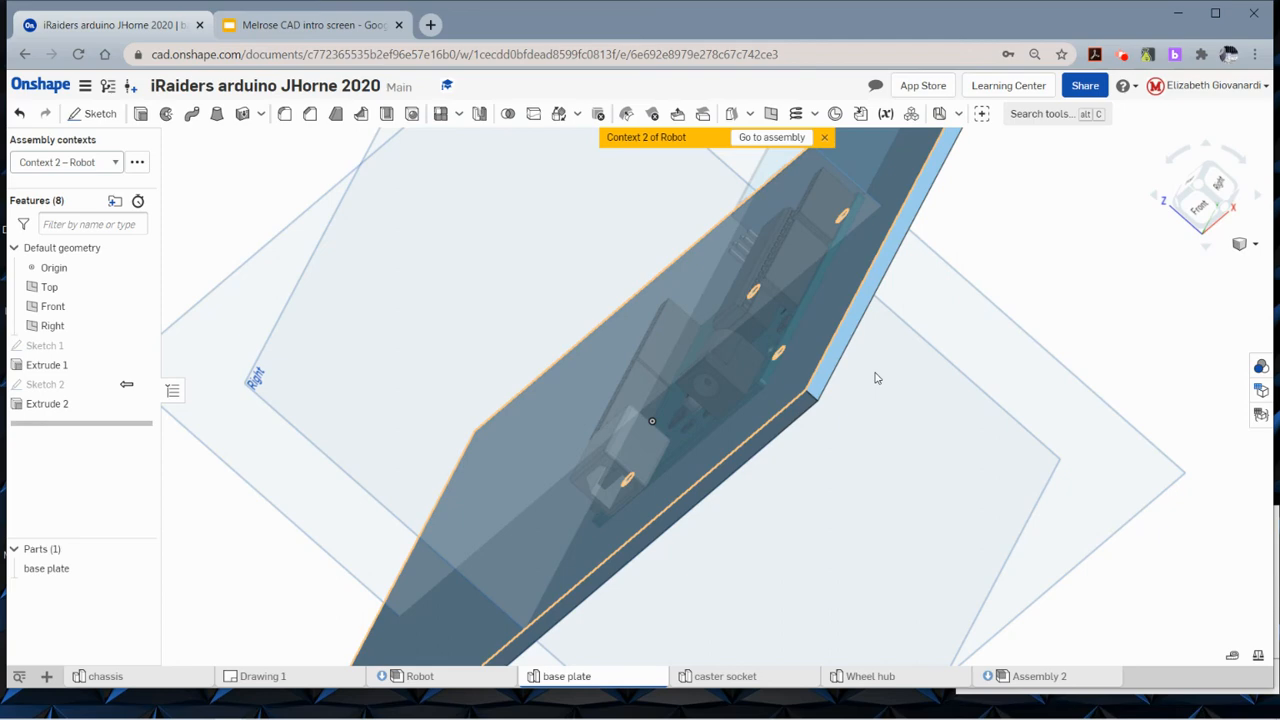
{"action": "left_click", "coordinate": [1012, 212]}
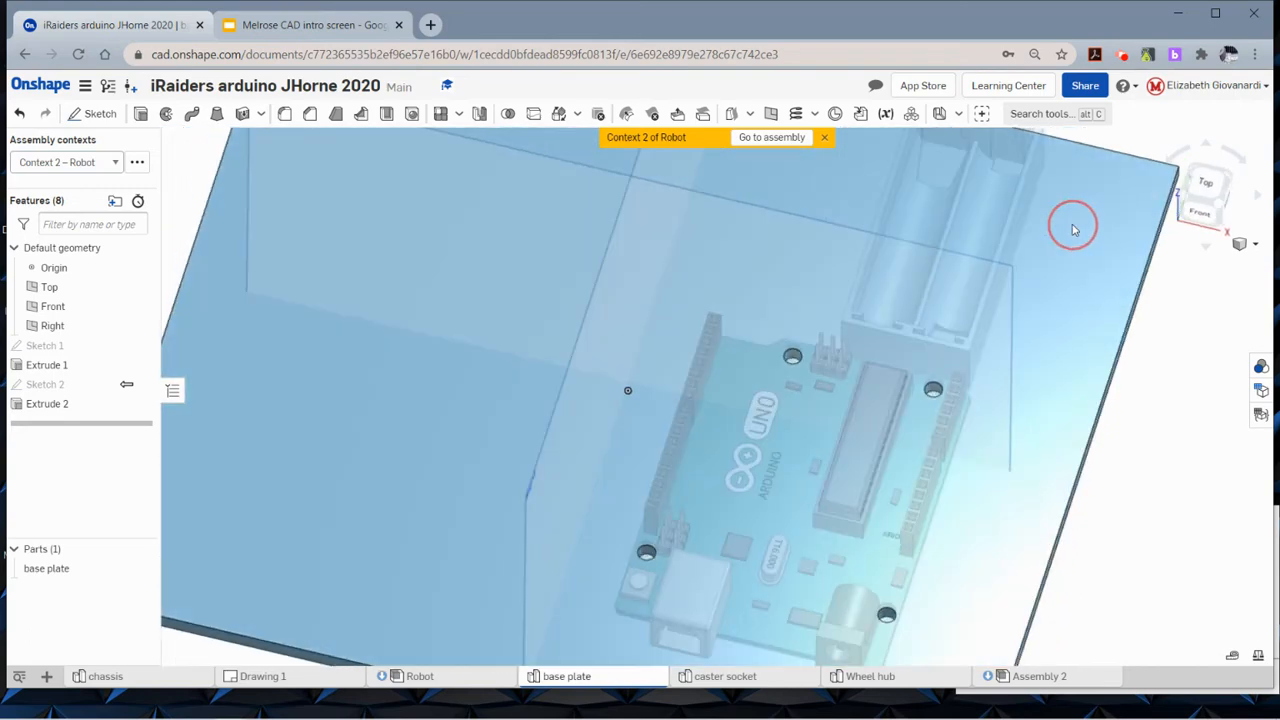
{"action": "mouse_move", "coordinate": [762, 144]}
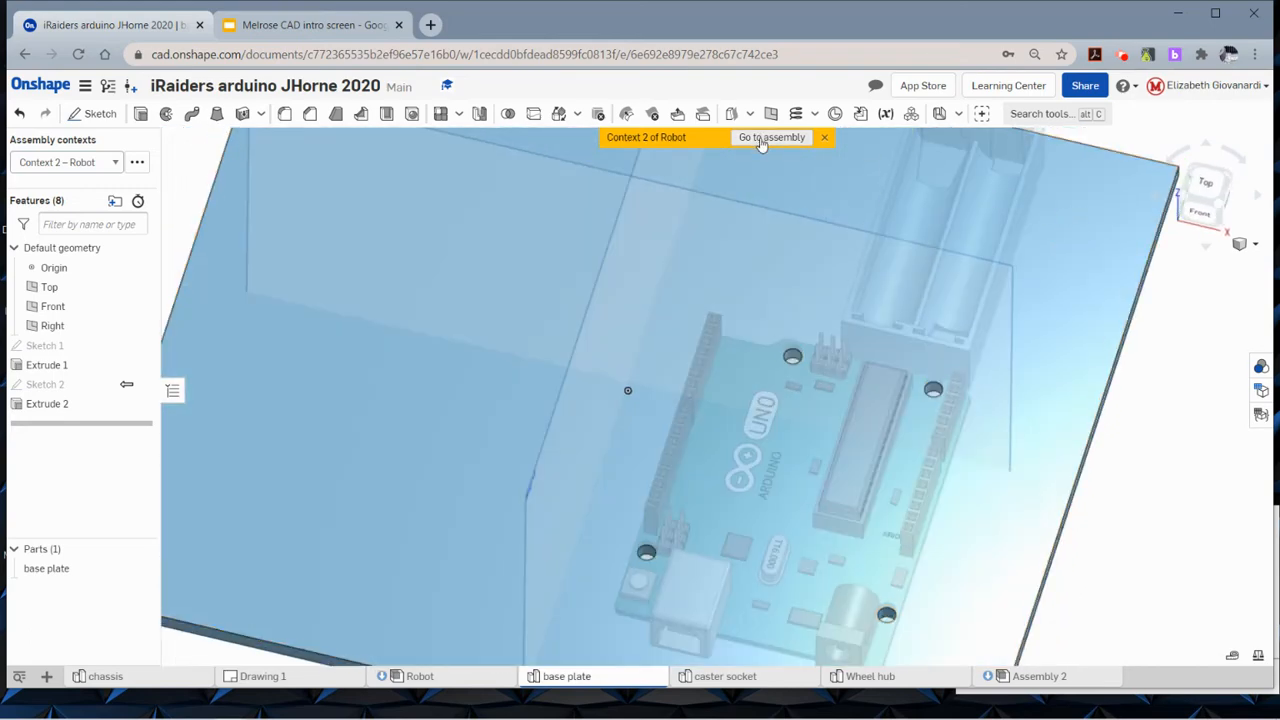
- Return to the Robot assembly and revise Fastened 1's X and Y offsets to shift the Arduino
{"action": "left_click", "coordinate": [772, 136]}
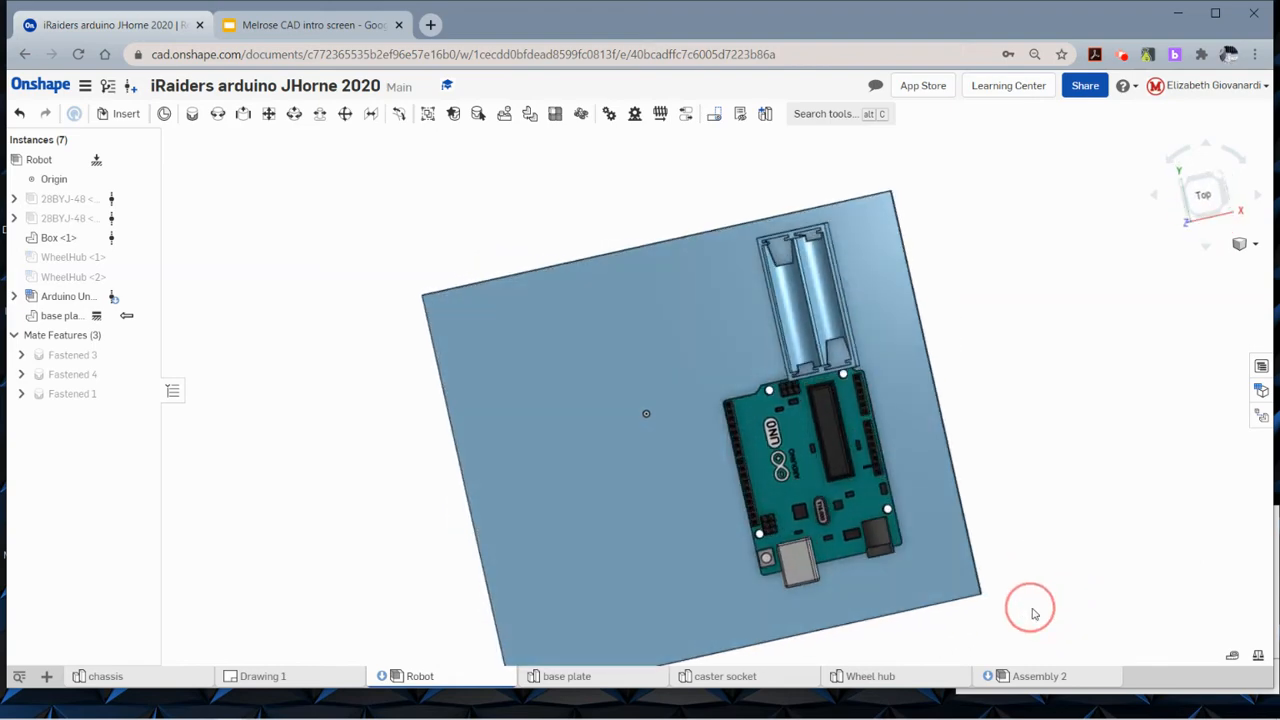
{"action": "left_click_drag", "start_coordinate": [1030, 610], "coordinate": [1028, 572]}
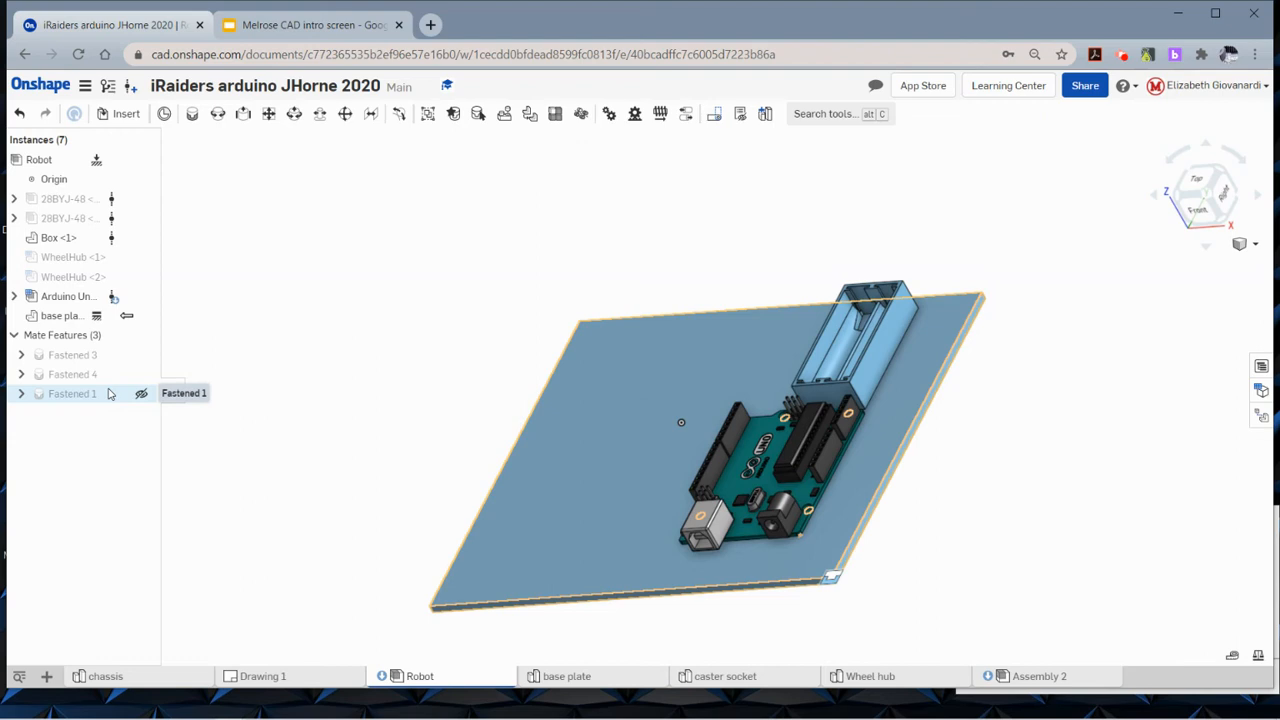
{"action": "double_click", "coordinate": [72, 392]}
{"action": "type", "text": "1.5"}
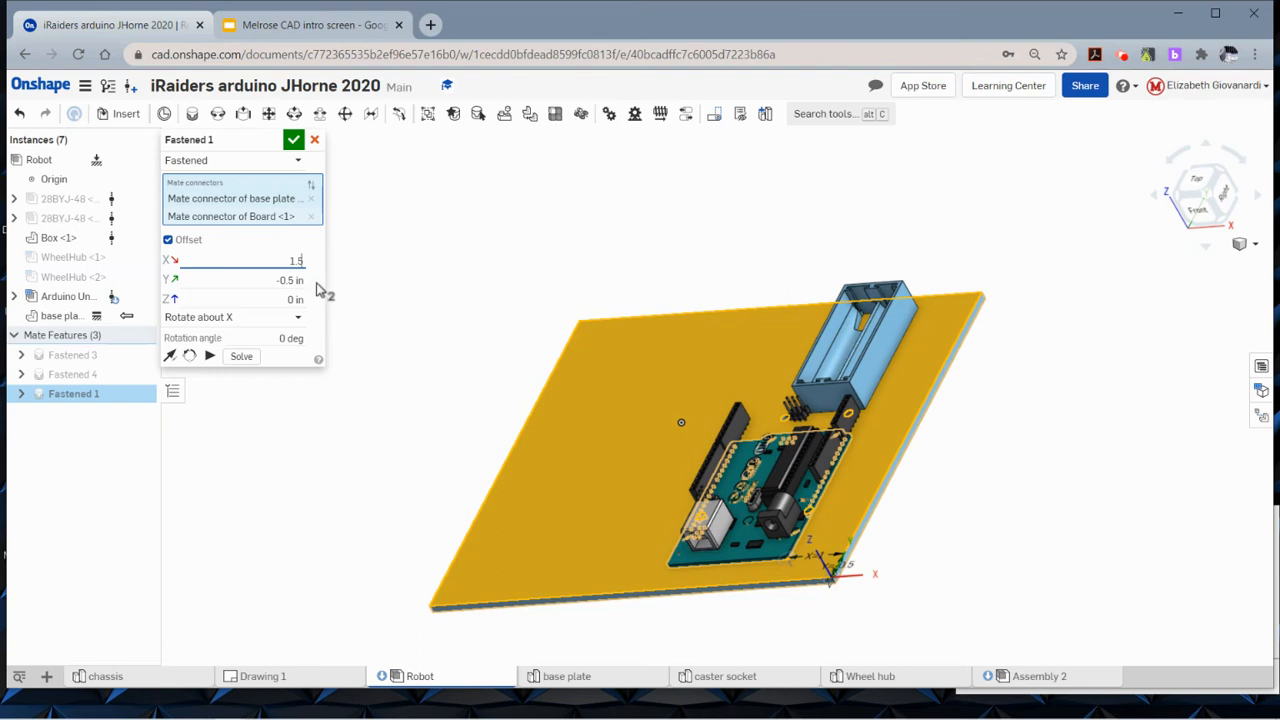
{"action": "left_click", "coordinate": [292, 140]}
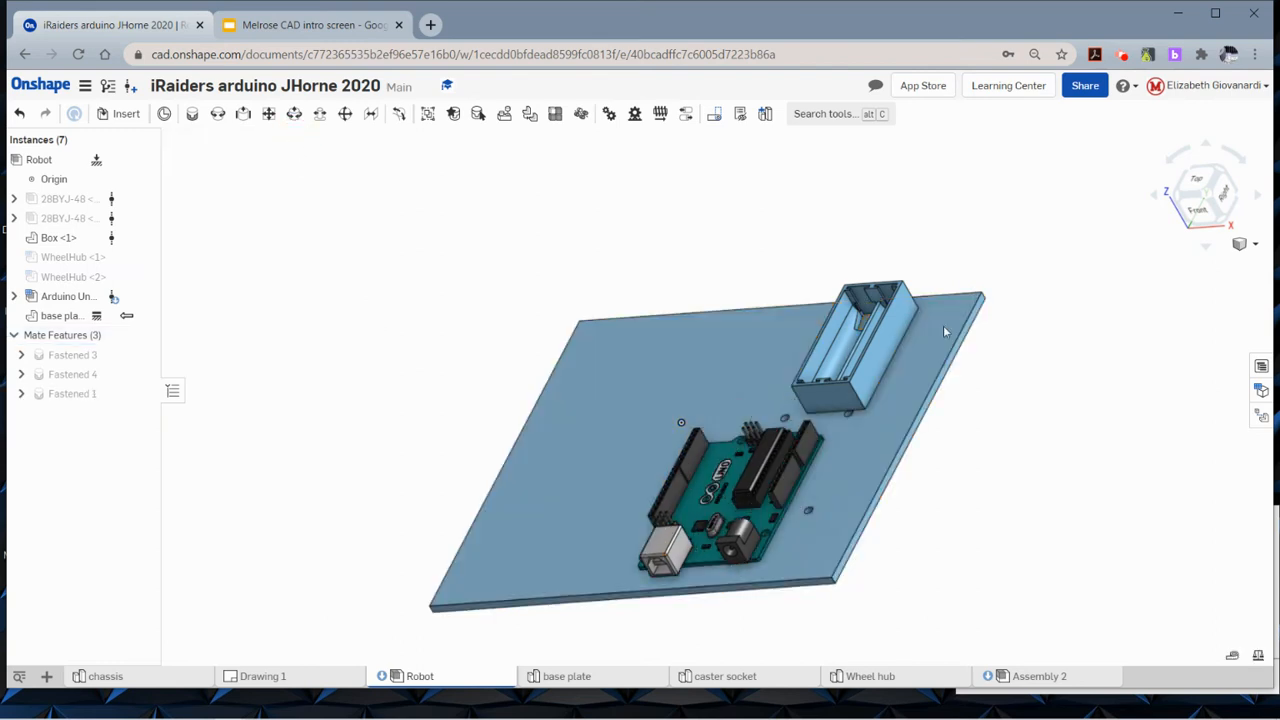
- View the plate from the top and bring up the base plate instance's Update context option
{"action": "left_click_drag", "start_coordinate": [944, 330], "coordinate": [1010, 524]}
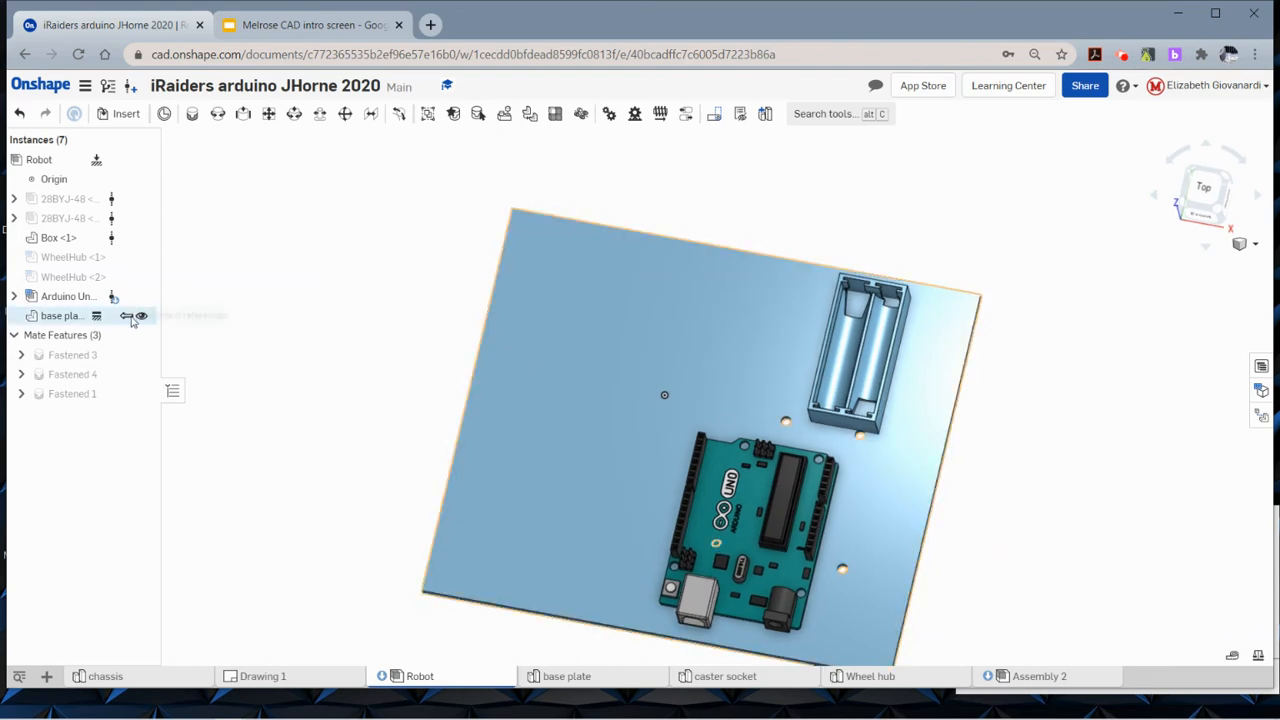
{"action": "right_click", "coordinate": [62, 316]}
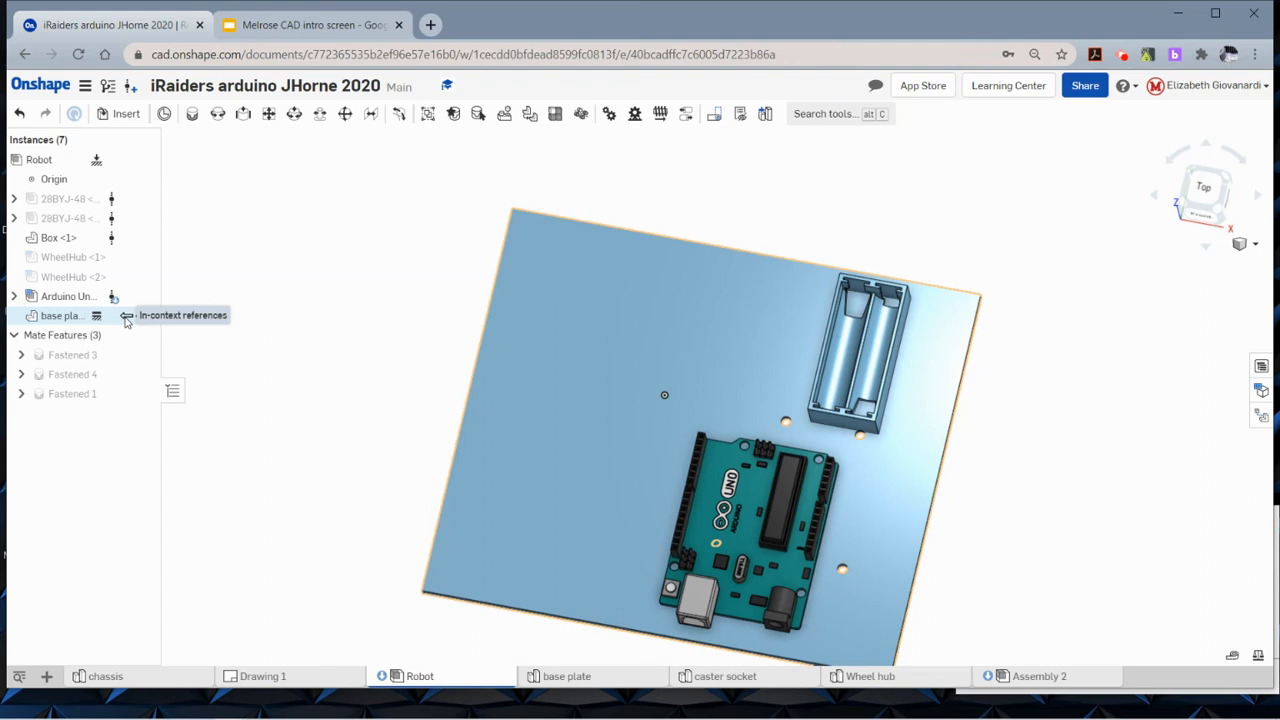
{"action": "right_click", "coordinate": [62, 316]}
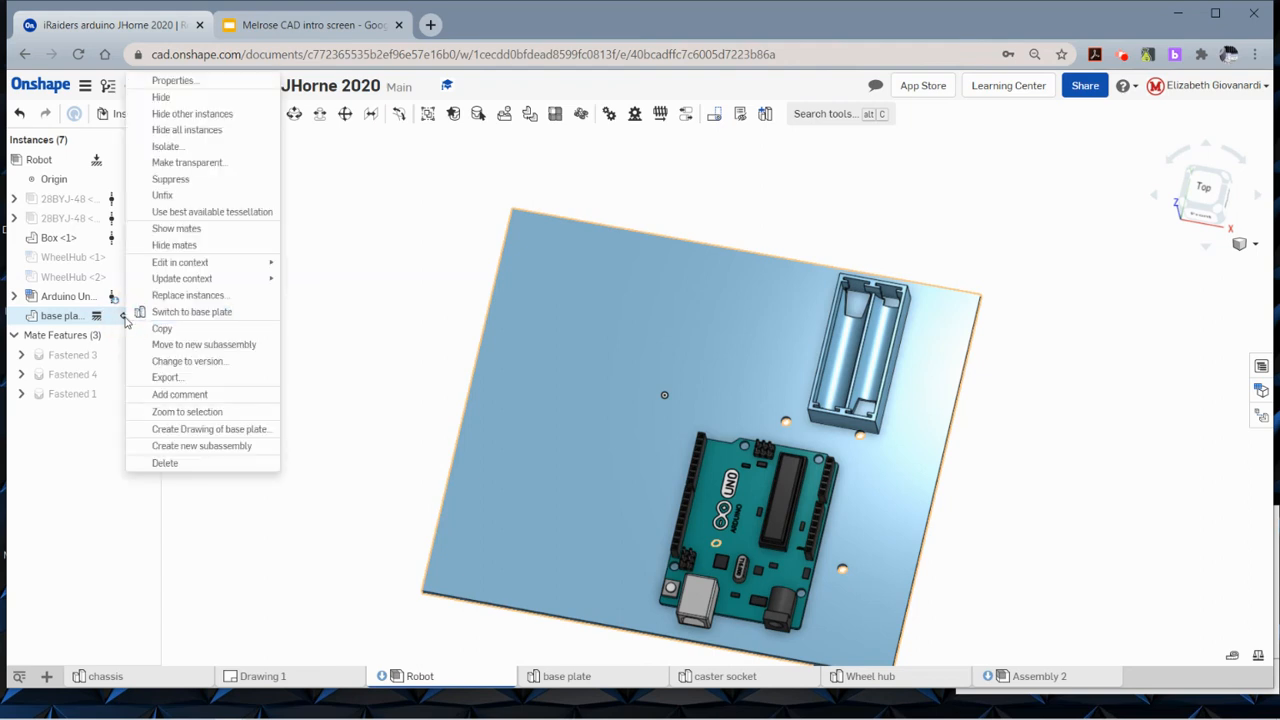
{"action": "mouse_move", "coordinate": [182, 278]}
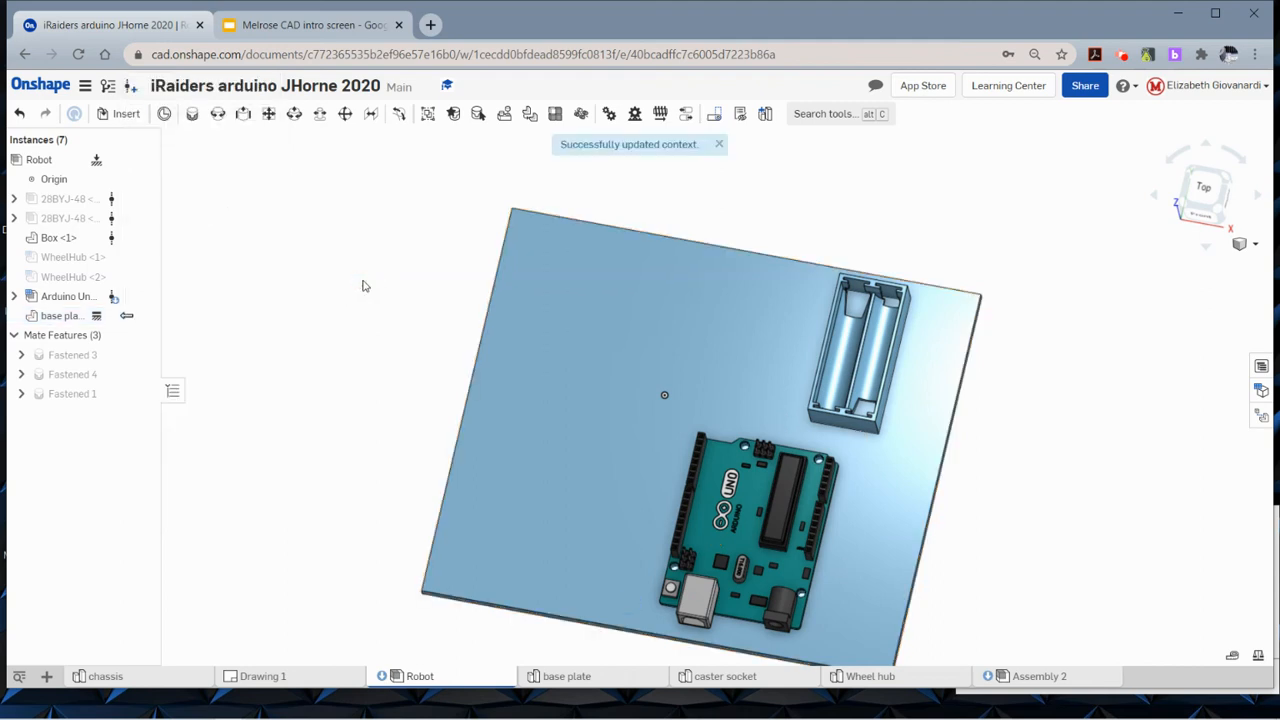
{"action": "mouse_move", "coordinate": [338, 520]}
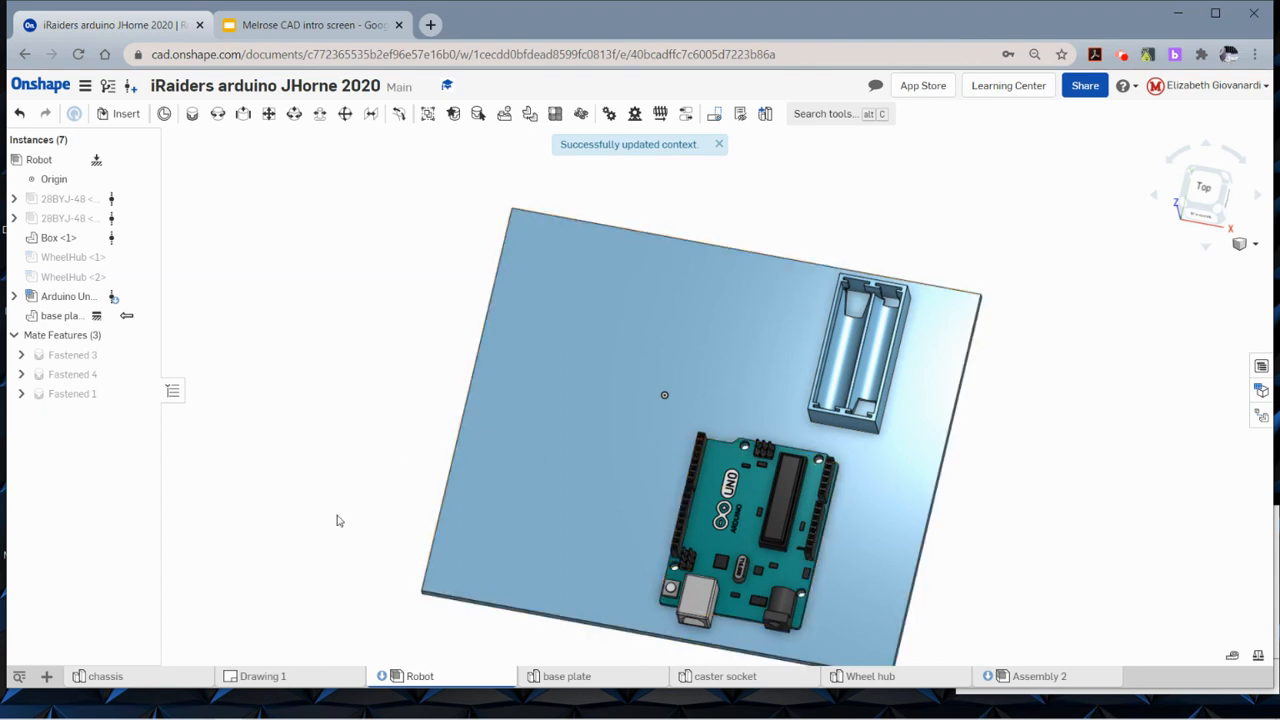
{"action": "left_click", "coordinate": [566, 676]}
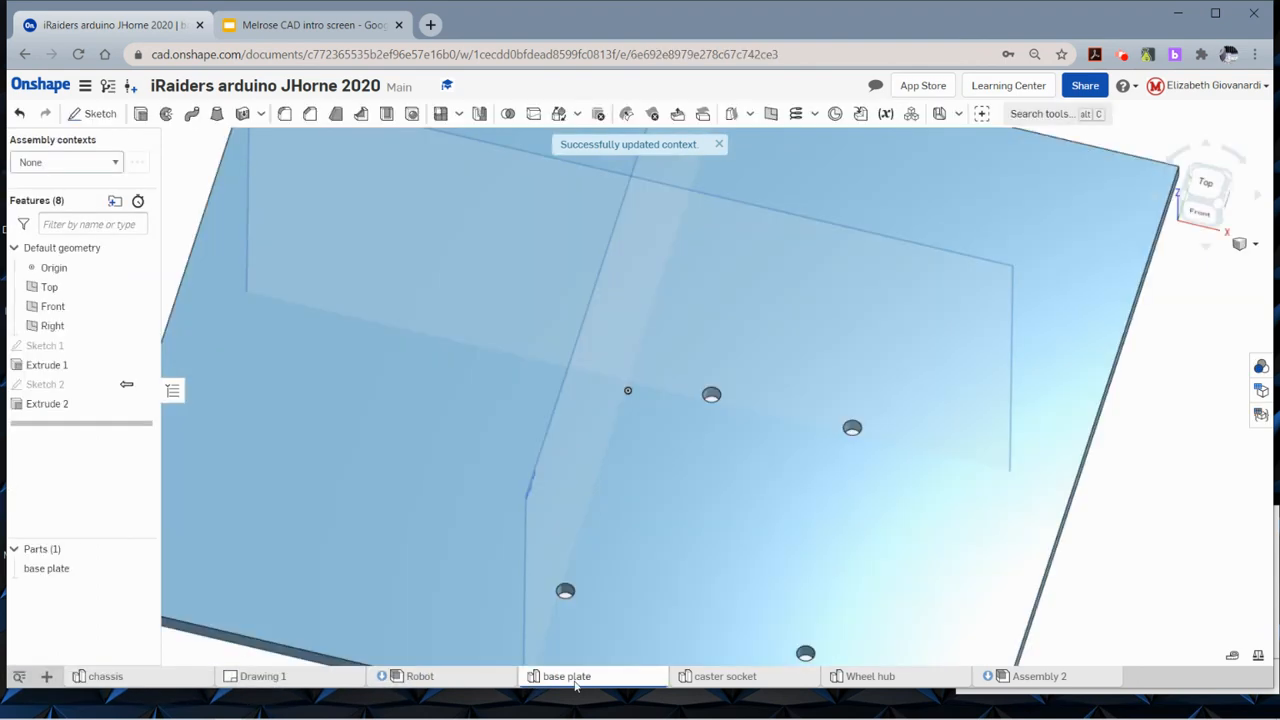
{"action": "left_click", "coordinate": [44, 384]}
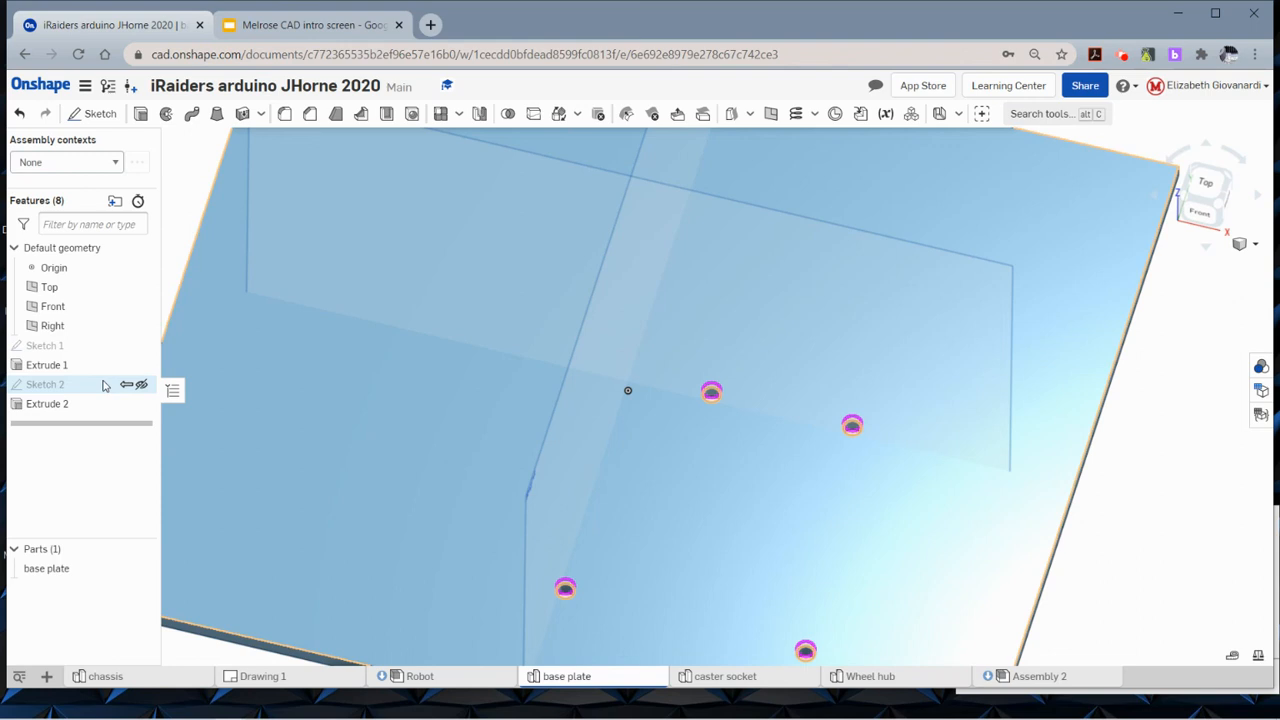
{"action": "double_click", "coordinate": [44, 384]}
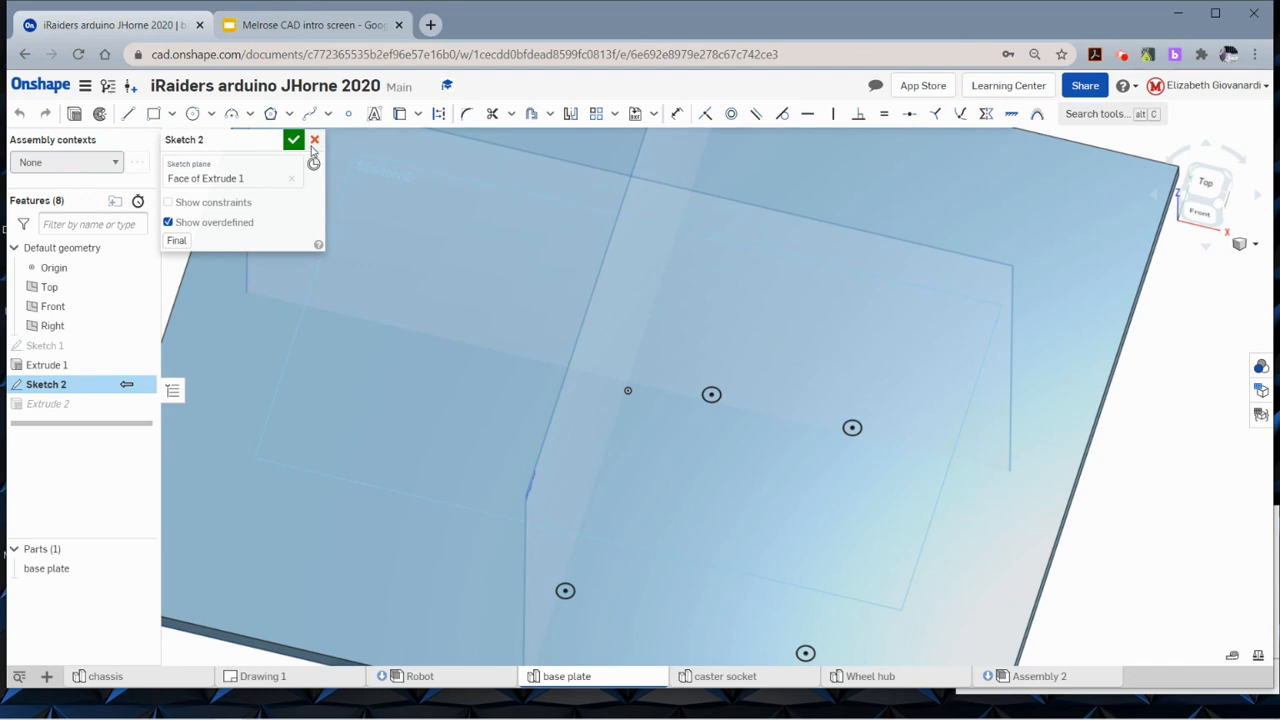
{"action": "left_click", "coordinate": [294, 140]}
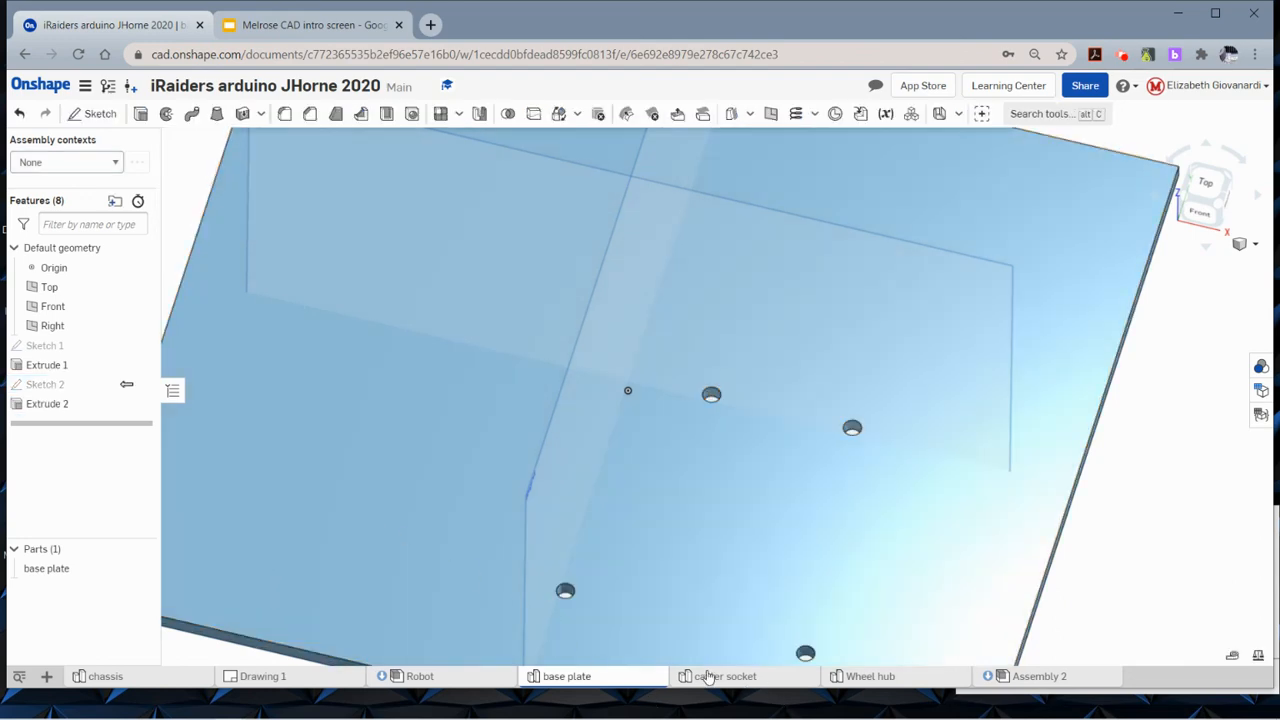
{"action": "left_click", "coordinate": [420, 676]}
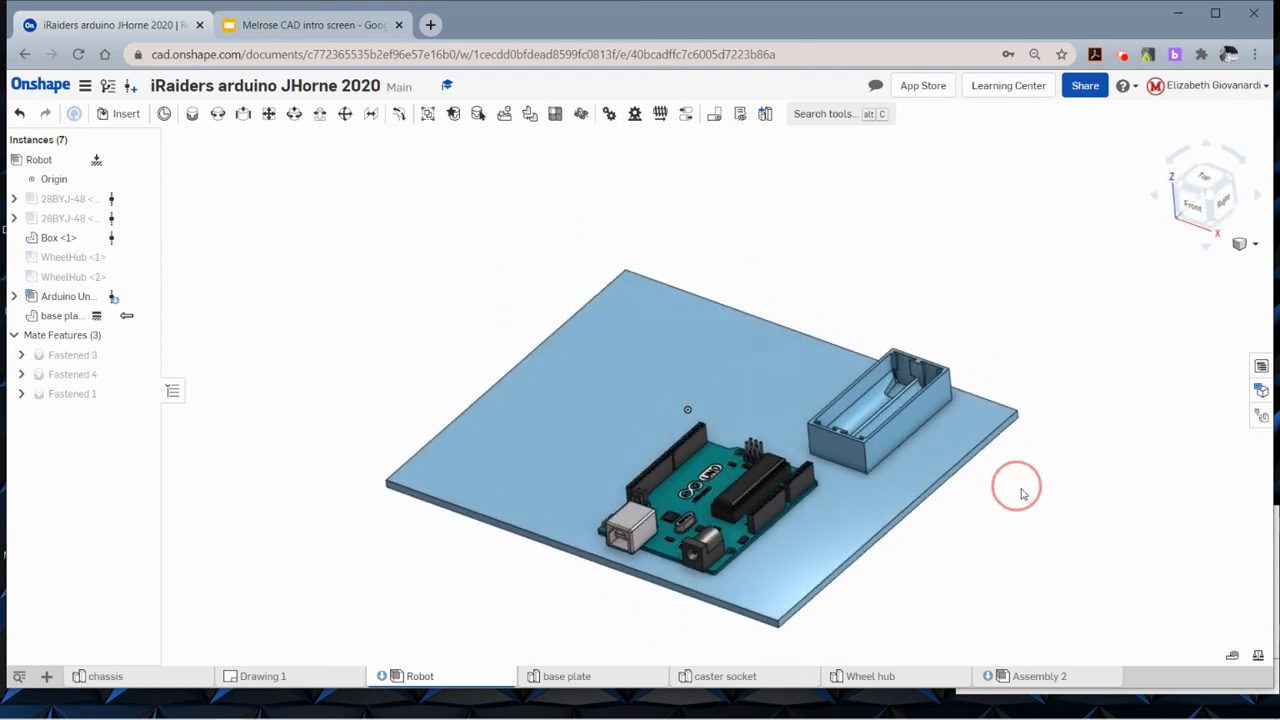
{"action": "left_click_drag", "start_coordinate": [1016, 486], "coordinate": [1258, 602]}
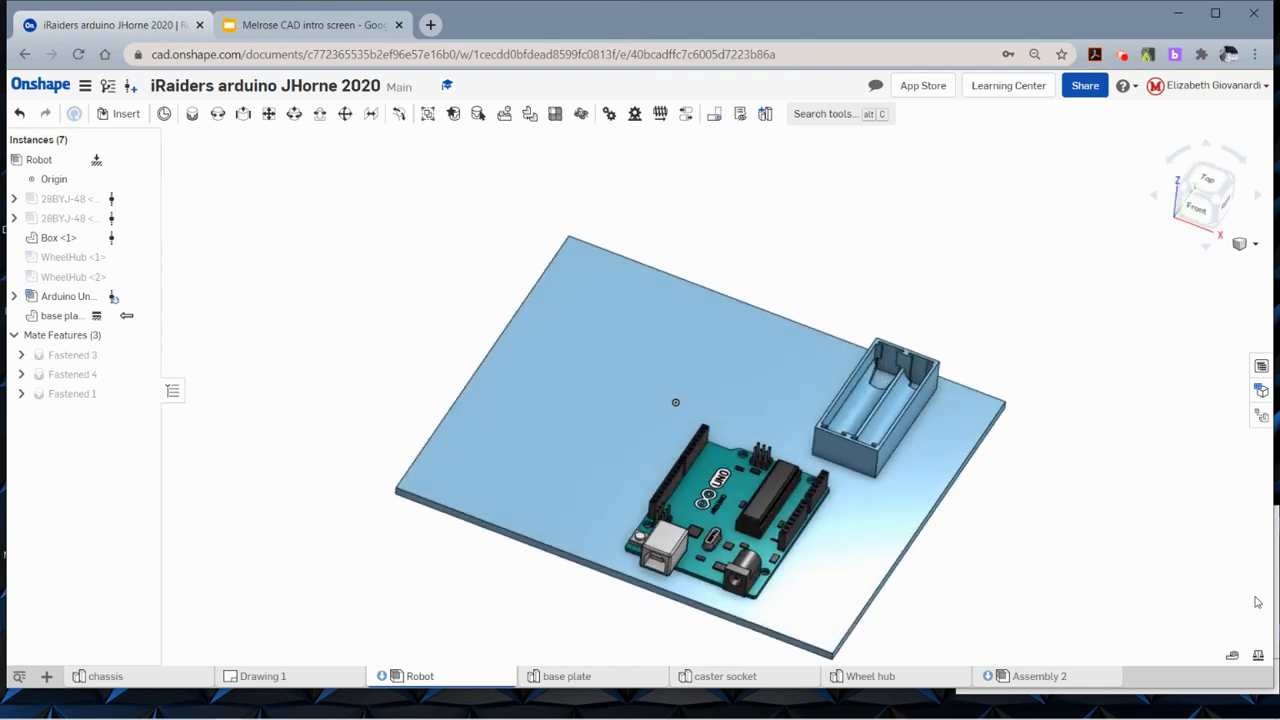